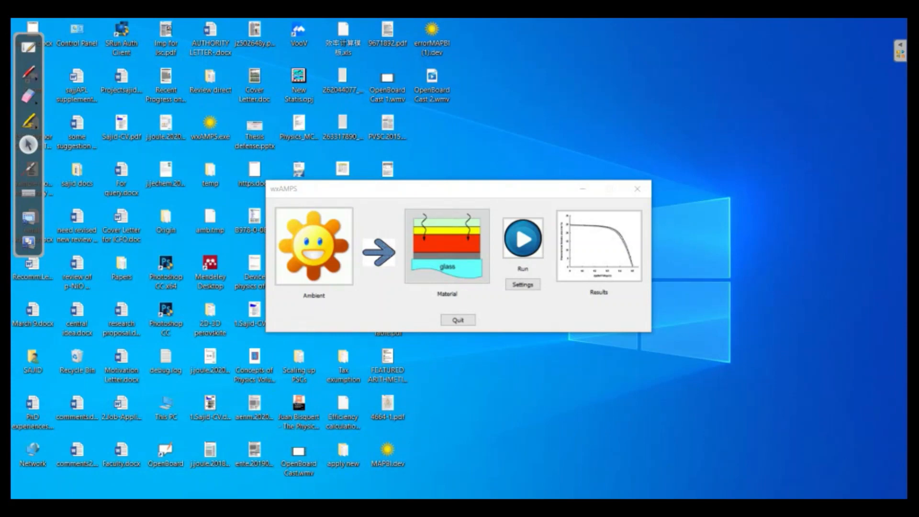
- Review the ambient temperature and light settings, then close them unchanged
left_click_drag(451, 188, 522, 181)
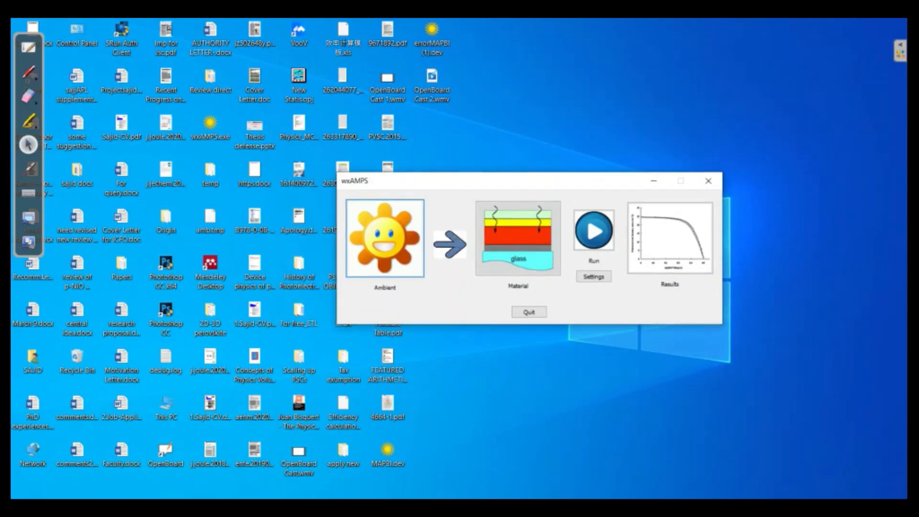
left_click(382, 239)
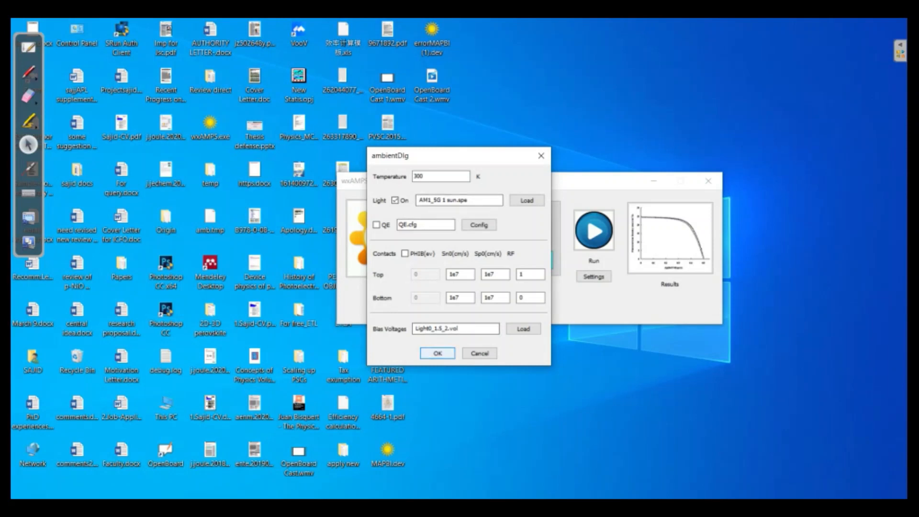
left_click(436, 354)
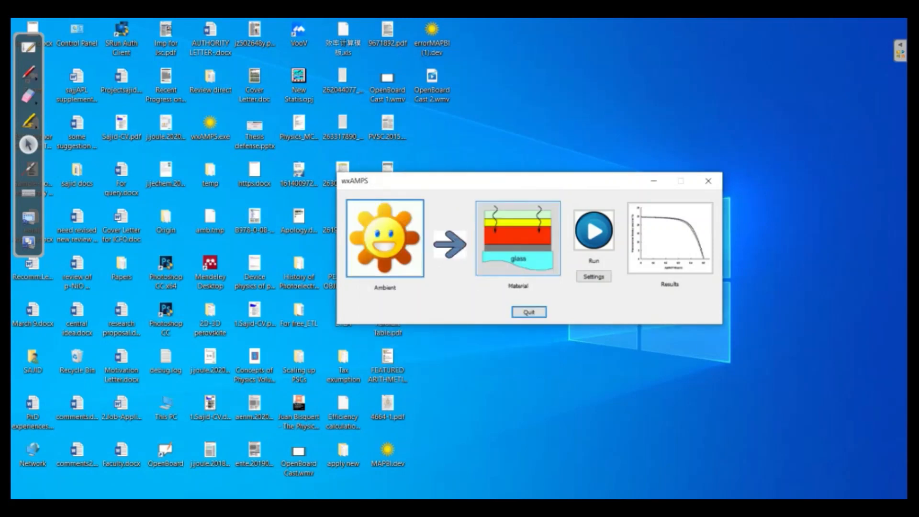
- Load errorMAPBI (1).dev into the material settings: TiO2, CH3NH3PbI3 and Spiro-OMeTAD layers
left_click(517, 239)
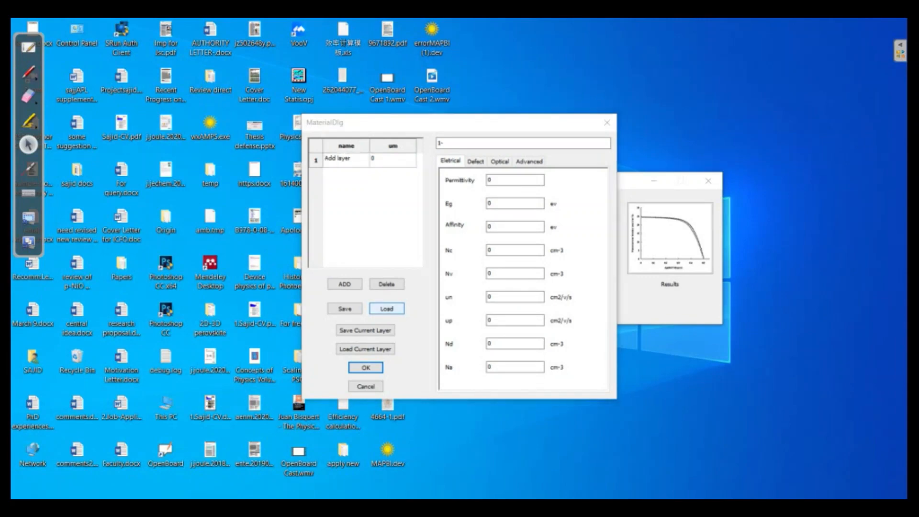
left_click(386, 309)
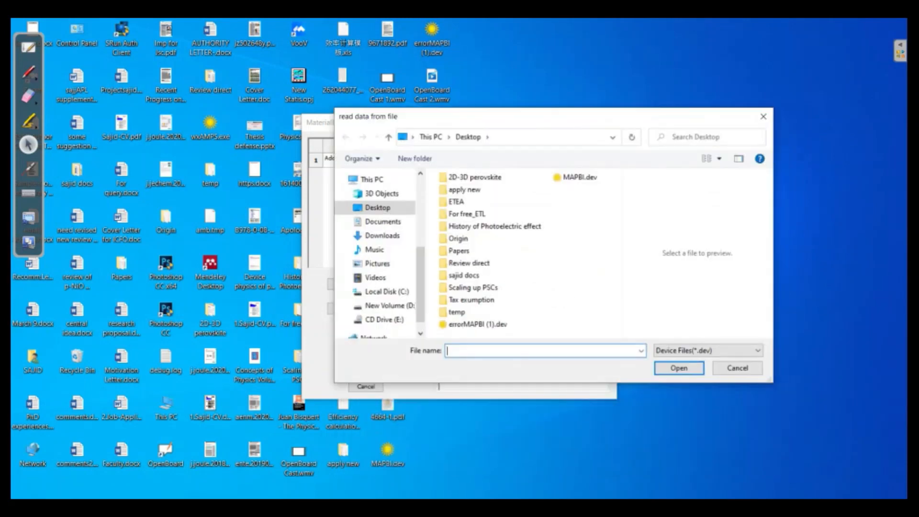
left_click(475, 324)
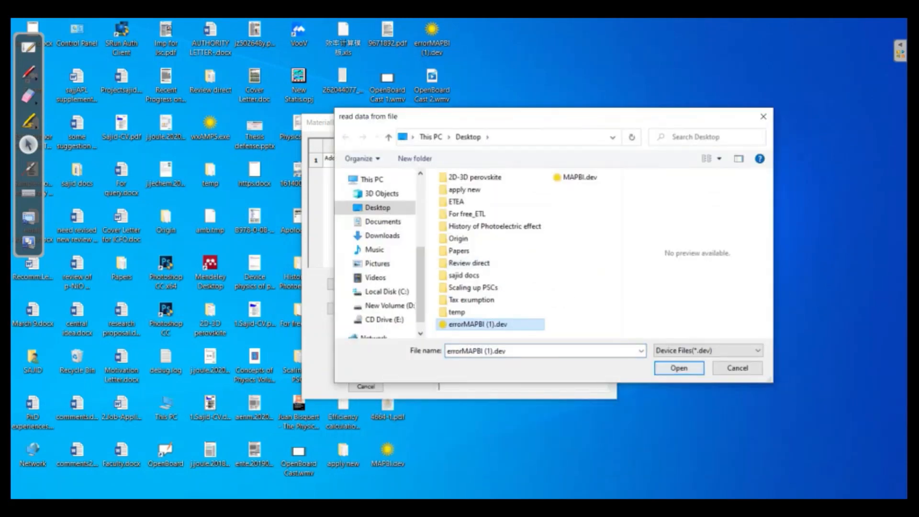
left_click(678, 368)
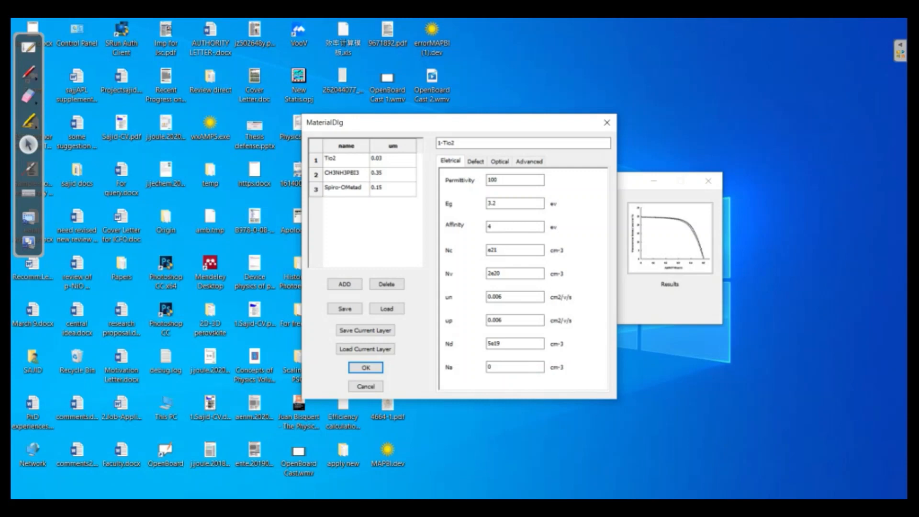
- Review the Tio2 layer's thickness and Nc value, then show its Gaussian defect parameters
left_click(393, 159)
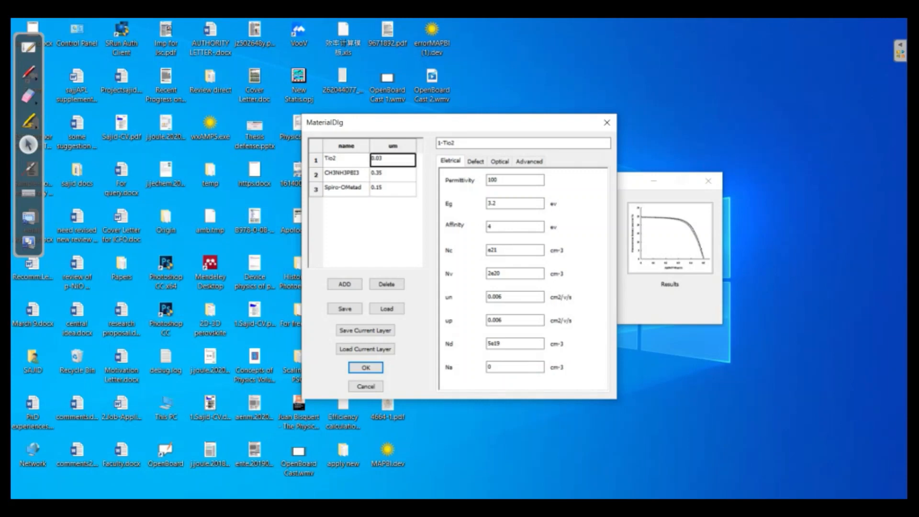
left_click(338, 159)
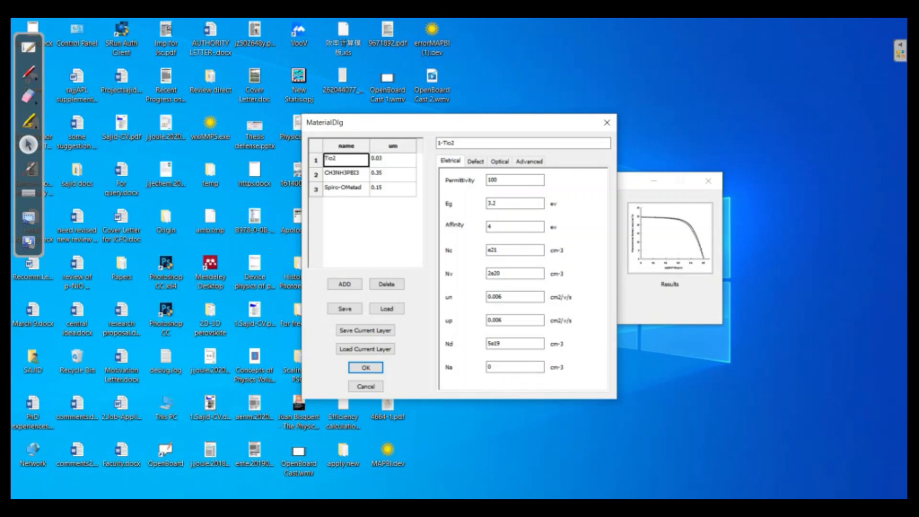
left_click(514, 249)
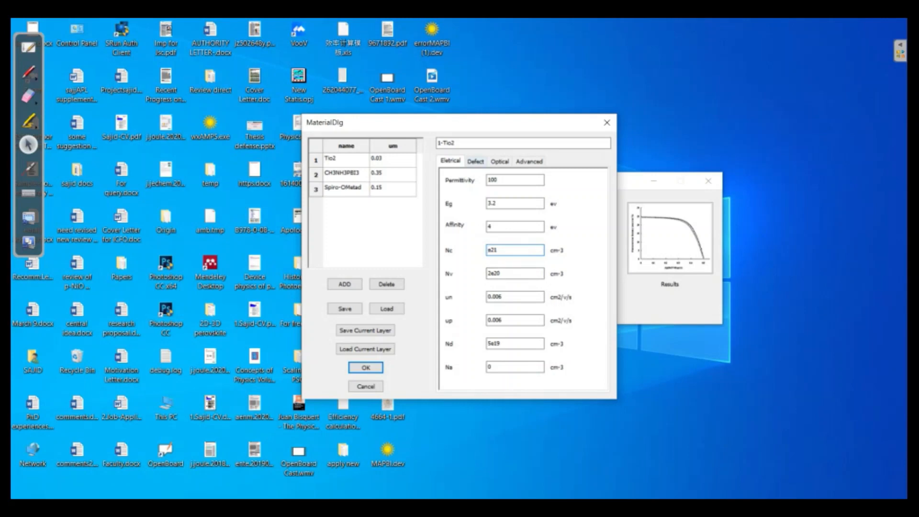
left_click(475, 161)
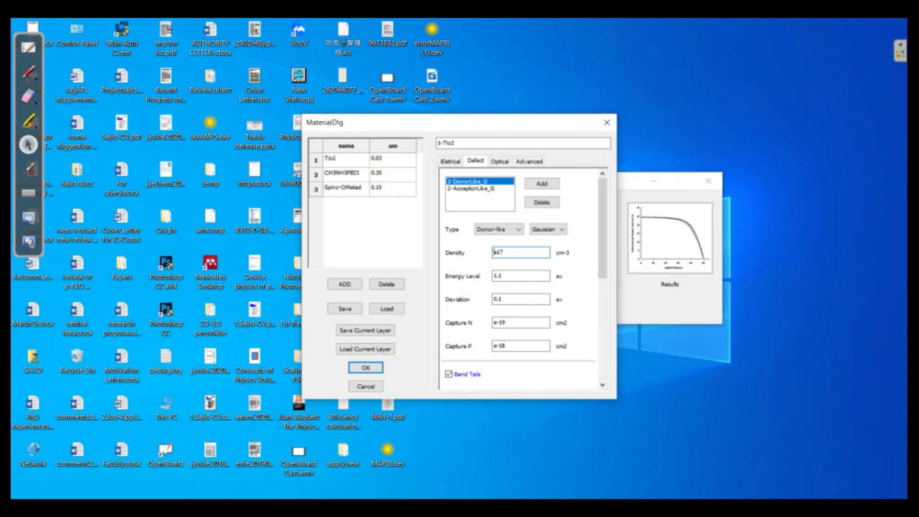
- Check Tio2 Capture N and P, then compare CH3NH3PBI3 and Spiro-OMetad defect values
left_click(520, 321)
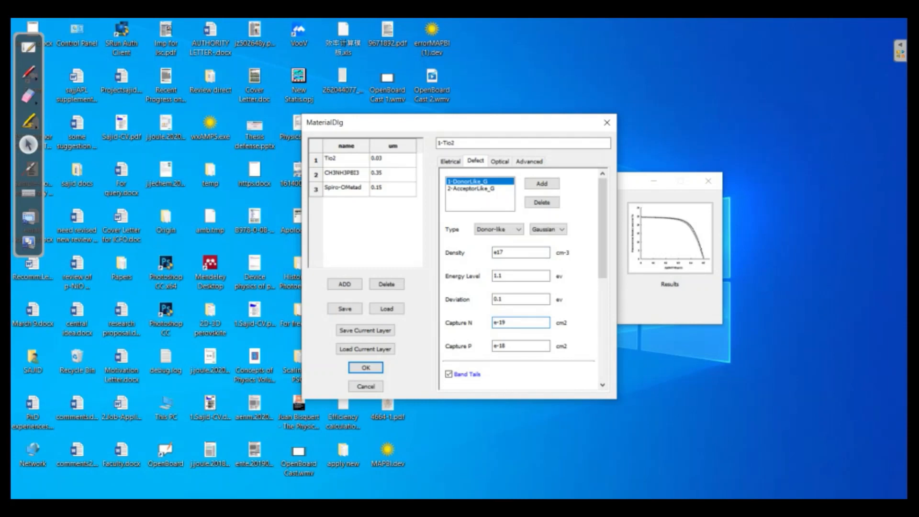
left_click(521, 346)
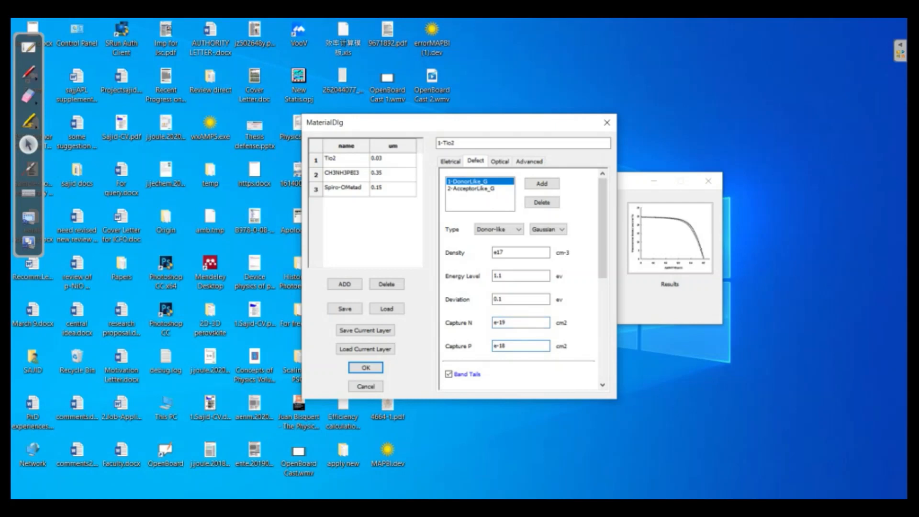
left_click(520, 345)
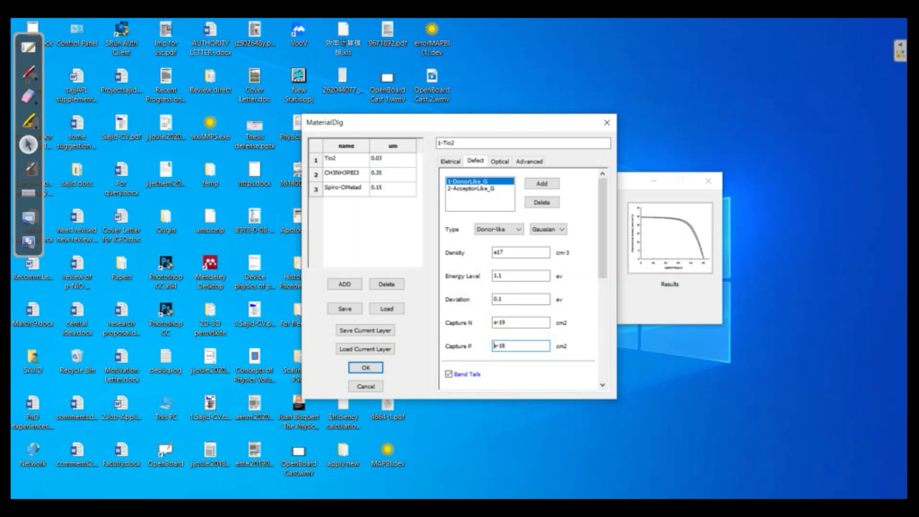
left_click(345, 173)
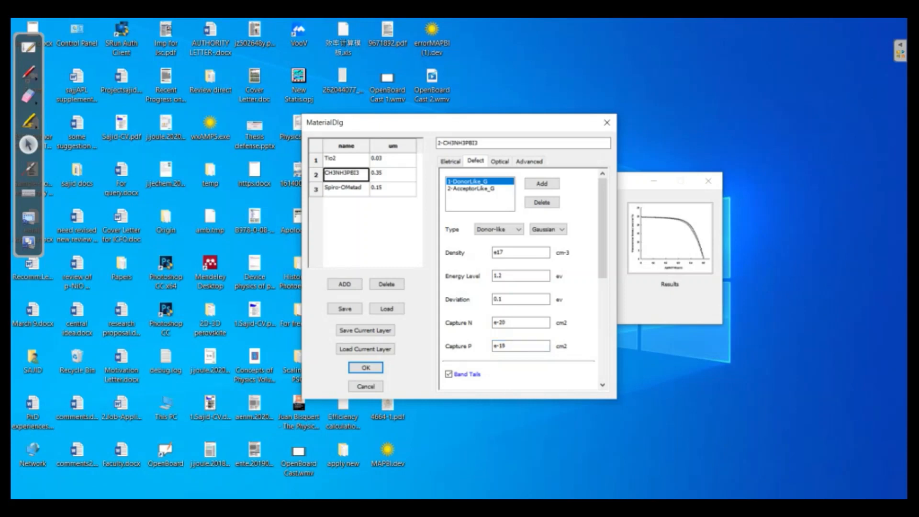
left_click(344, 188)
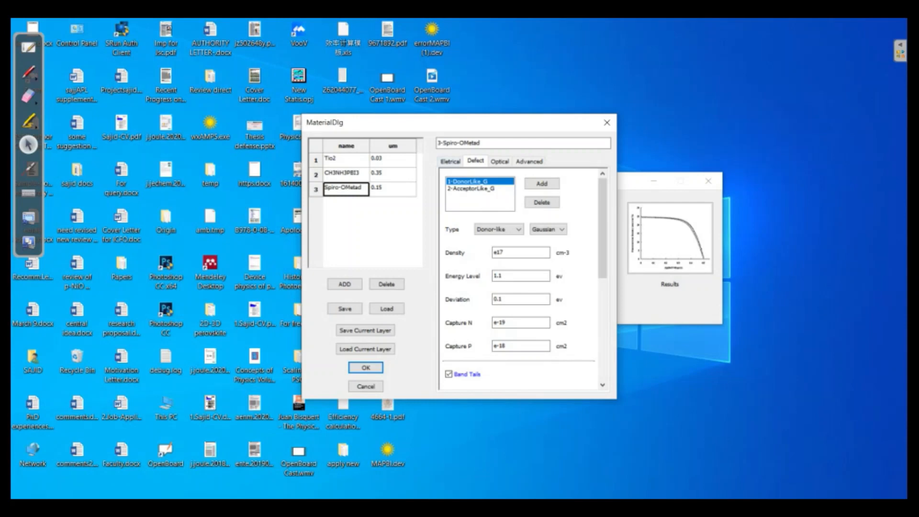
left_click(343, 159)
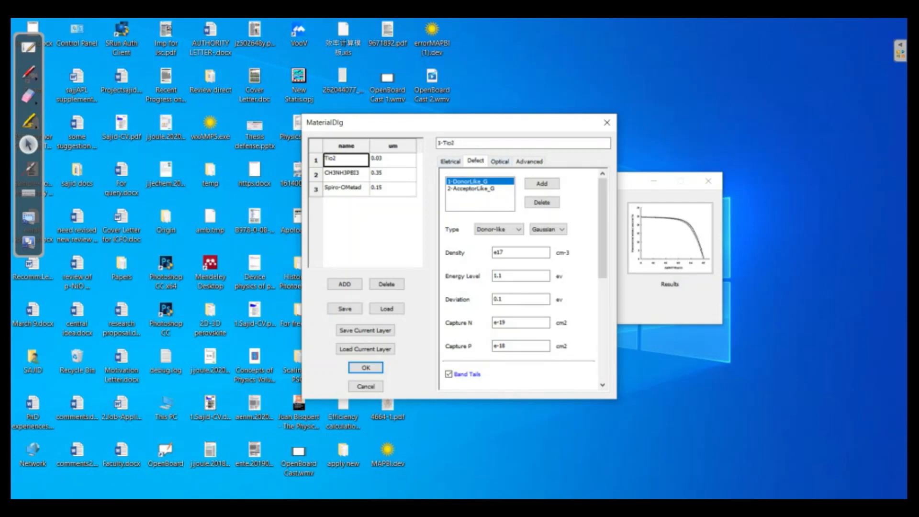
- Show the Tio2 advanced grid settings: edge grid 0.5 nm, center grid 15 nm, beta 0
left_click(529, 161)
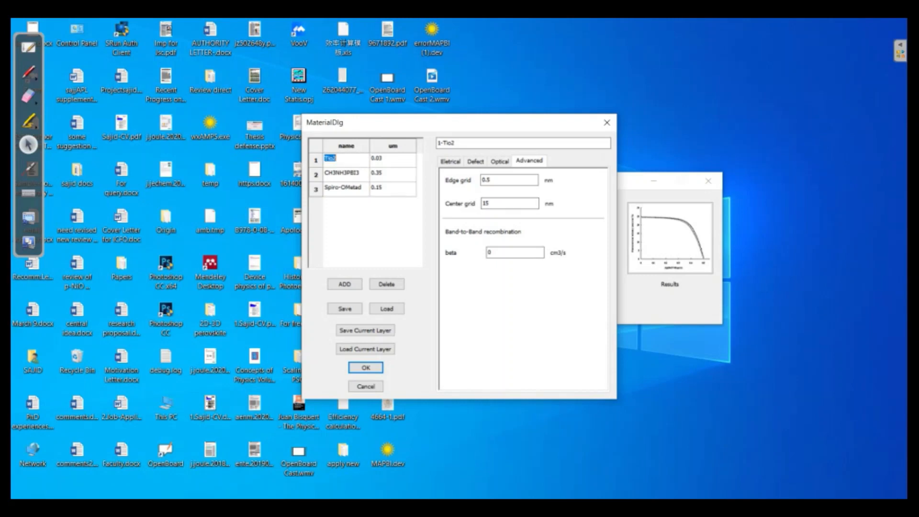
- Compare grid settings across all layers (center grid 15, 20 and 0 nm), ending on Spiro-OMetad
left_click(343, 173)
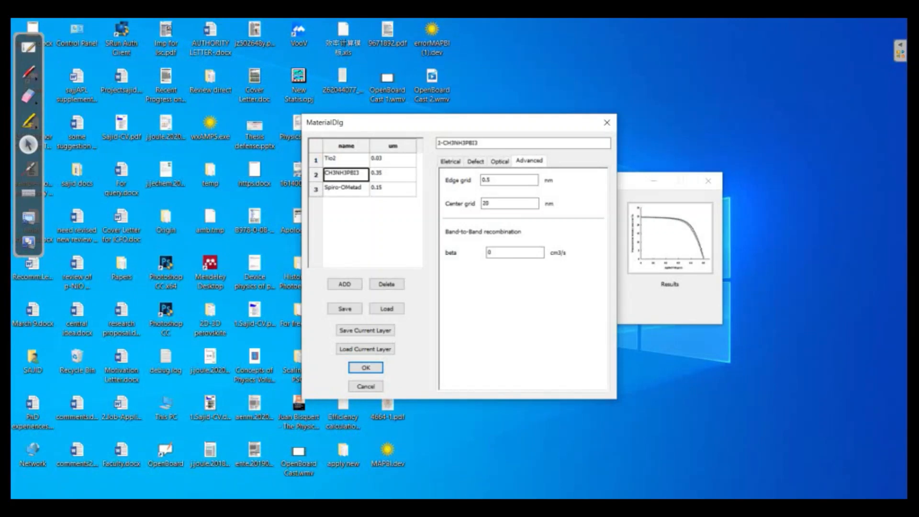
left_click(343, 188)
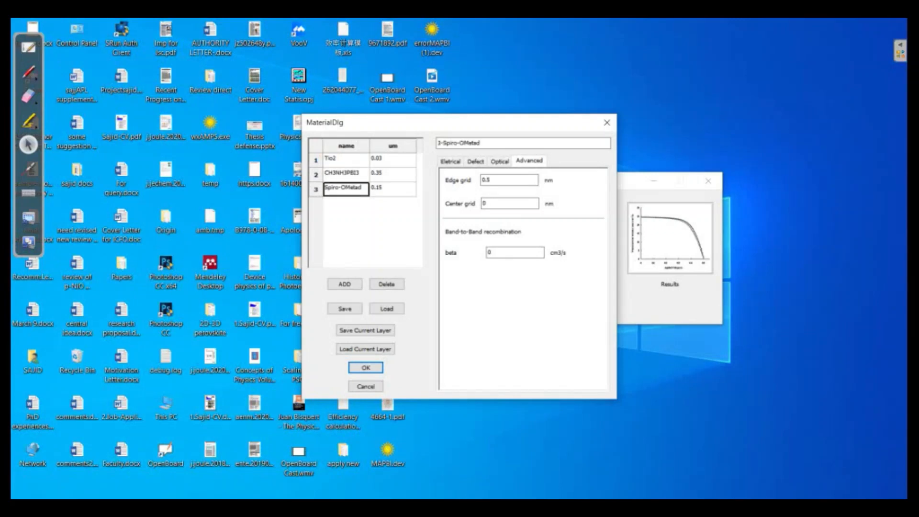
left_click(343, 158)
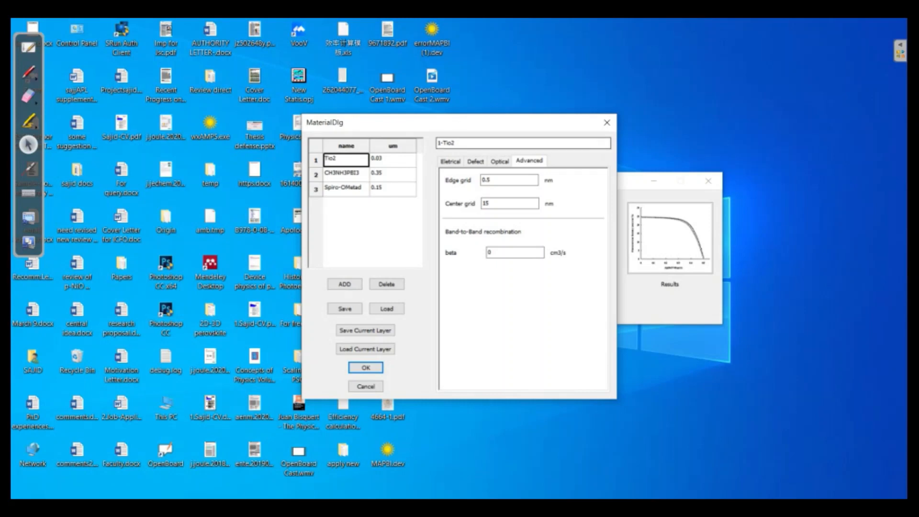
left_click(346, 173)
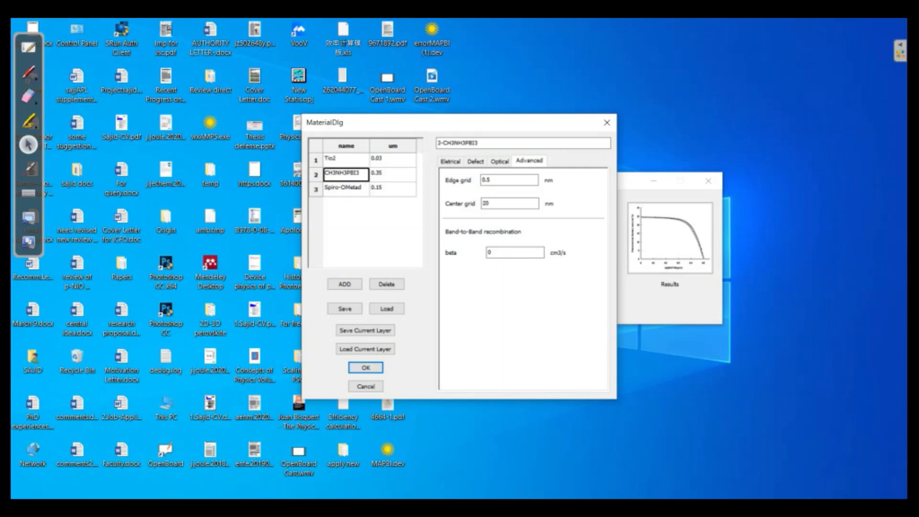
left_click(343, 187)
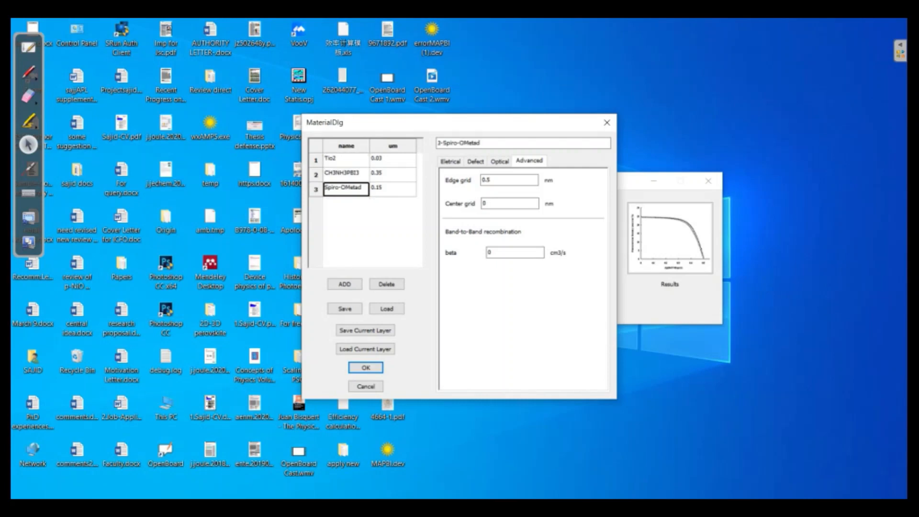
left_click(344, 159)
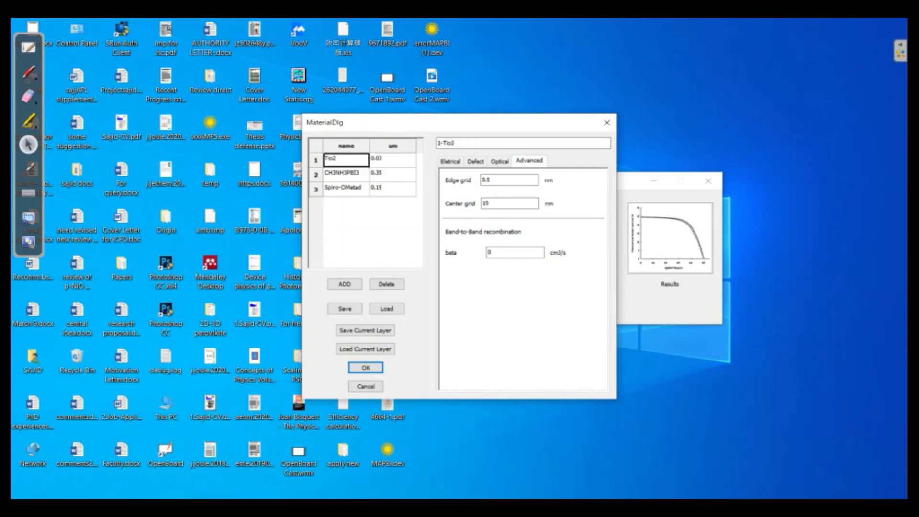
left_click(348, 173)
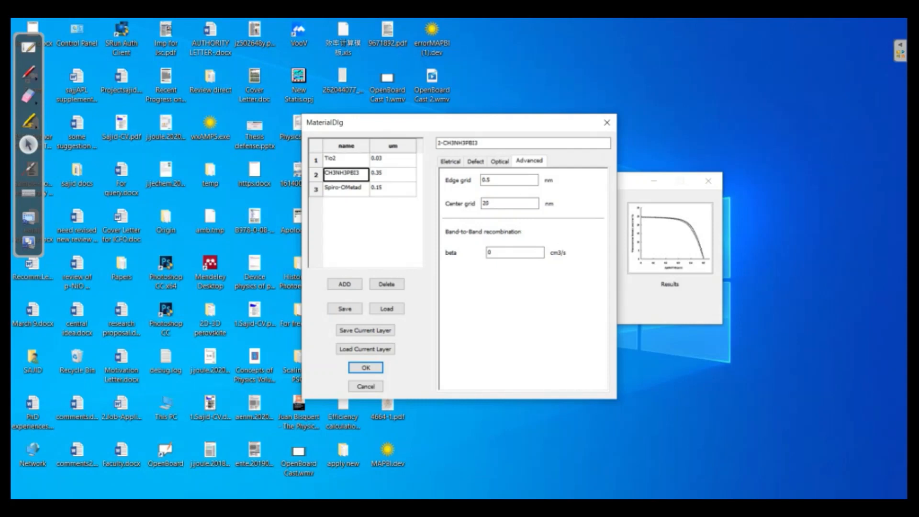
left_click(344, 188)
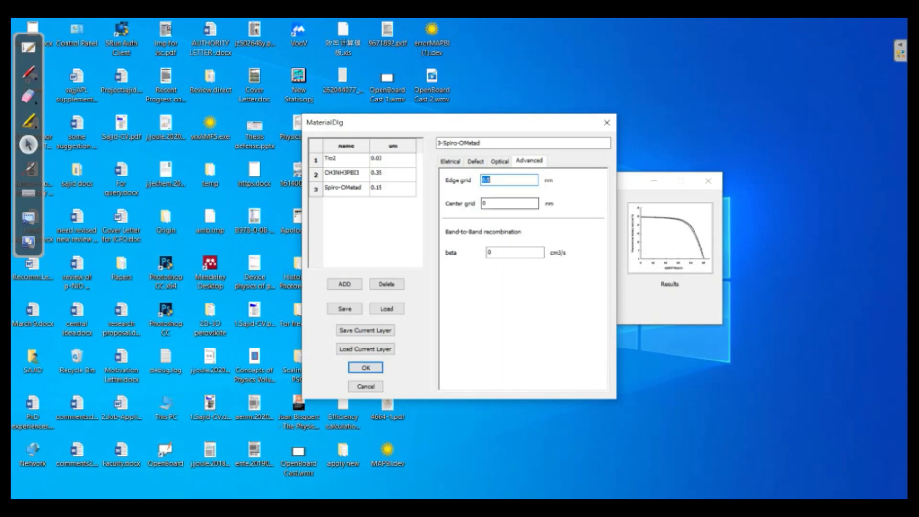
left_click(510, 203)
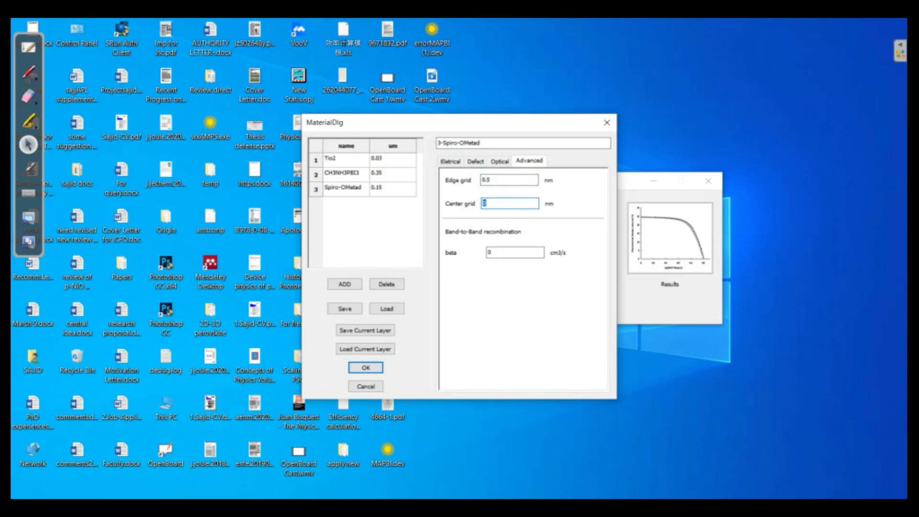
left_click(449, 161)
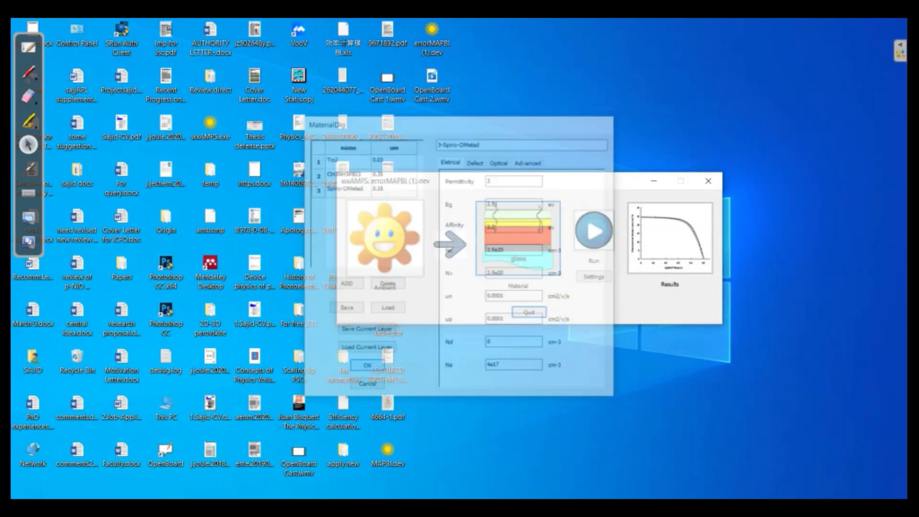
- Run the calculation for errorMAPBI (1).dev, which stops with 'Failed in initialization!'
left_click(593, 229)
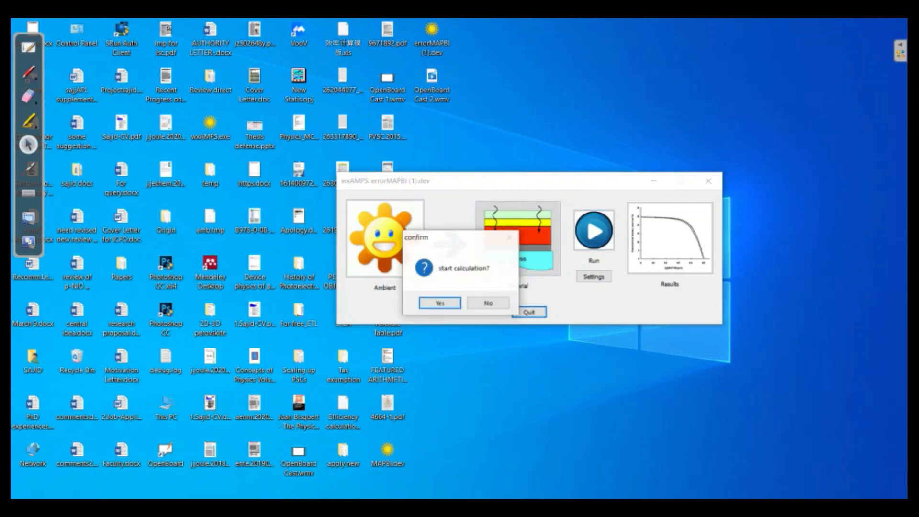
left_click(440, 303)
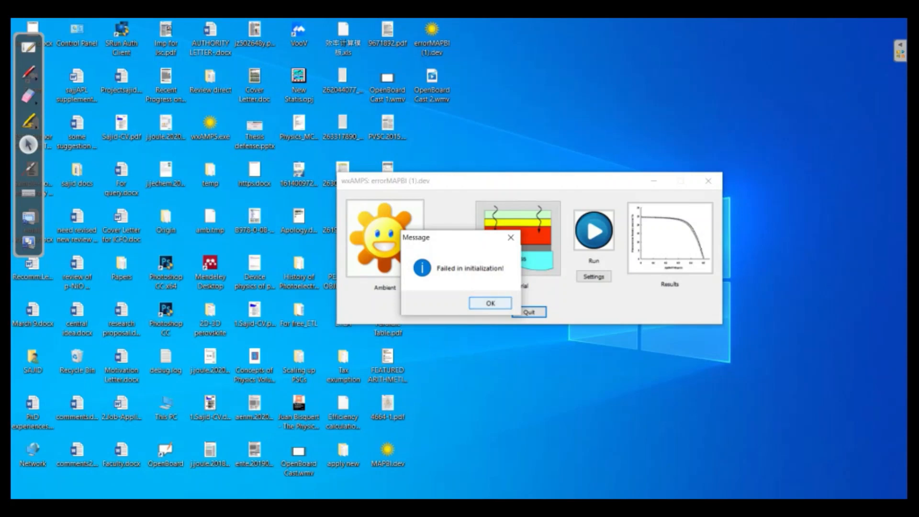
- Dismiss the failure message and reopen the material layer settings
left_click(489, 302)
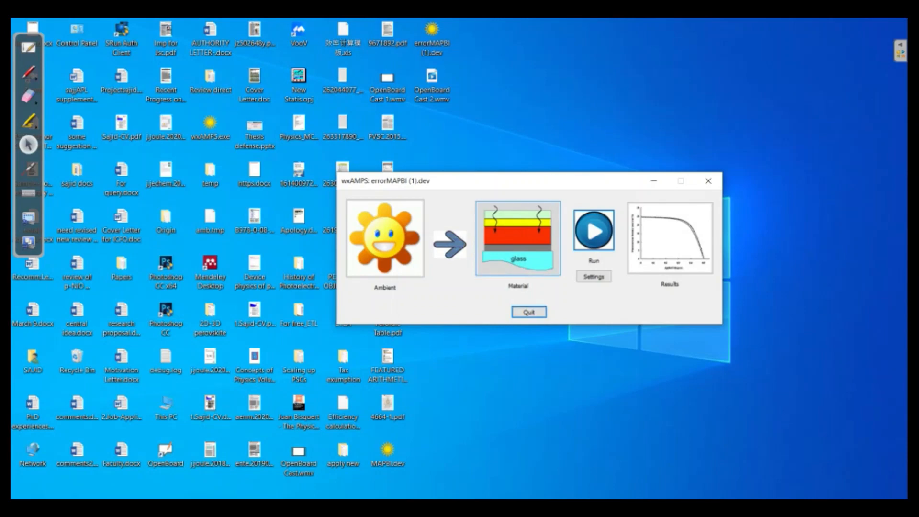
left_click(517, 237)
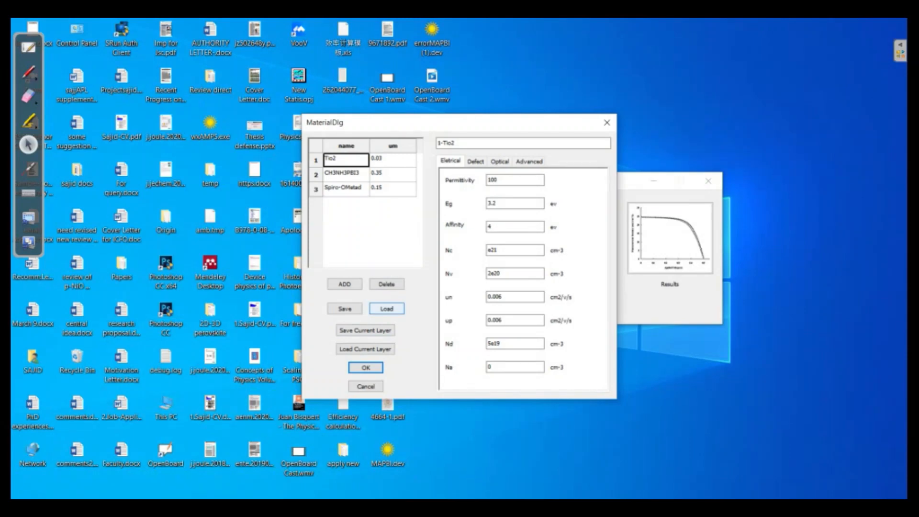
- Load MAPBI.dev into the material settings; Tio2's Nc now reads 1e21 instead of e21
left_click(387, 308)
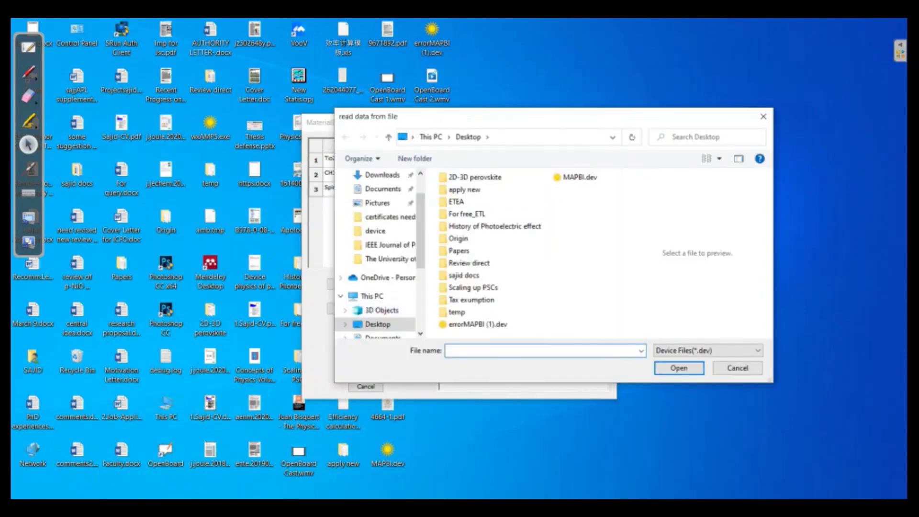
left_click(575, 176)
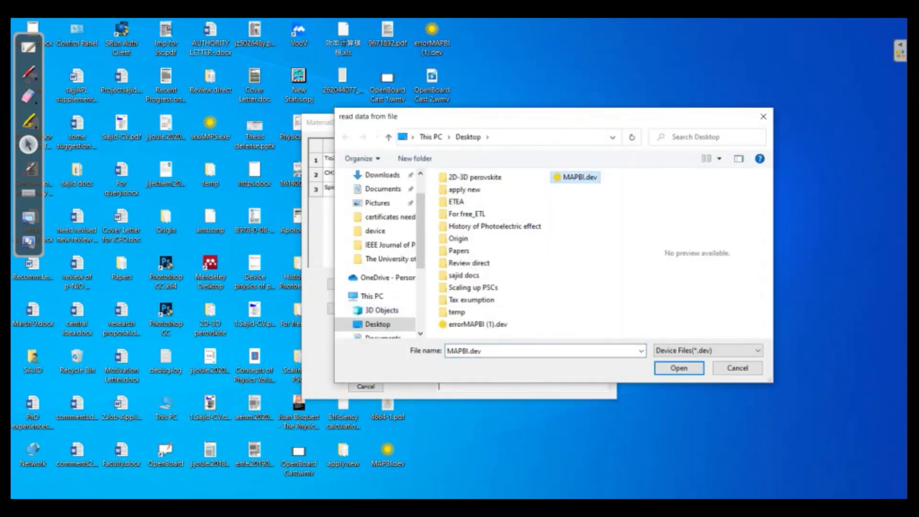
left_click(679, 368)
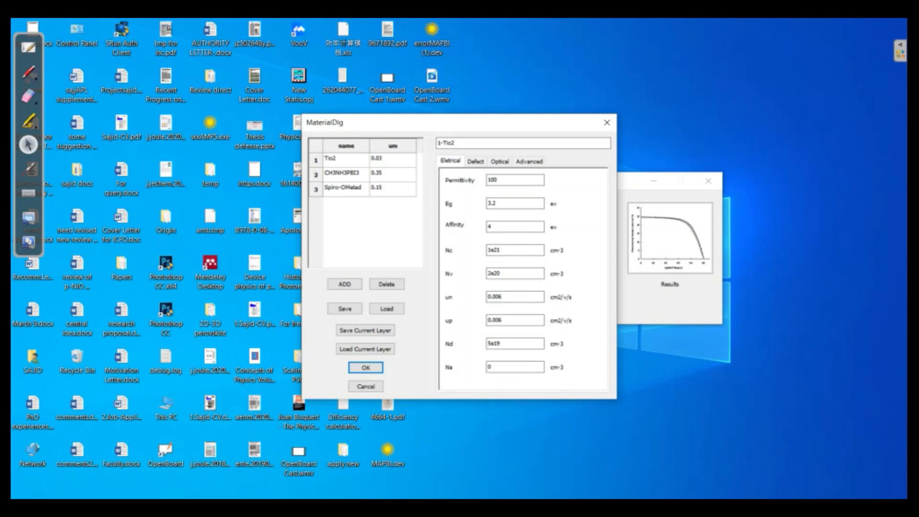
- Check the Tio2 Nc value (1e21), then show its donor- and acceptor-like Gaussian defects
left_click(336, 158)
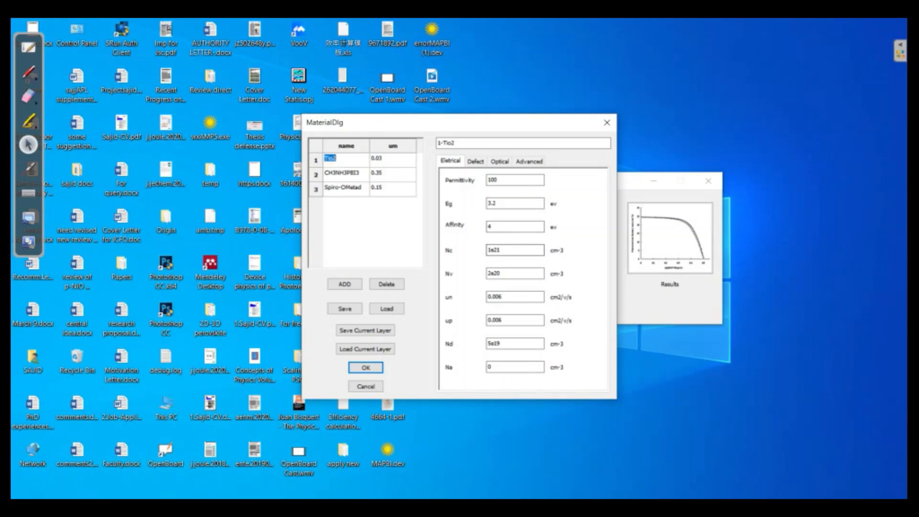
triple_click(514, 250)
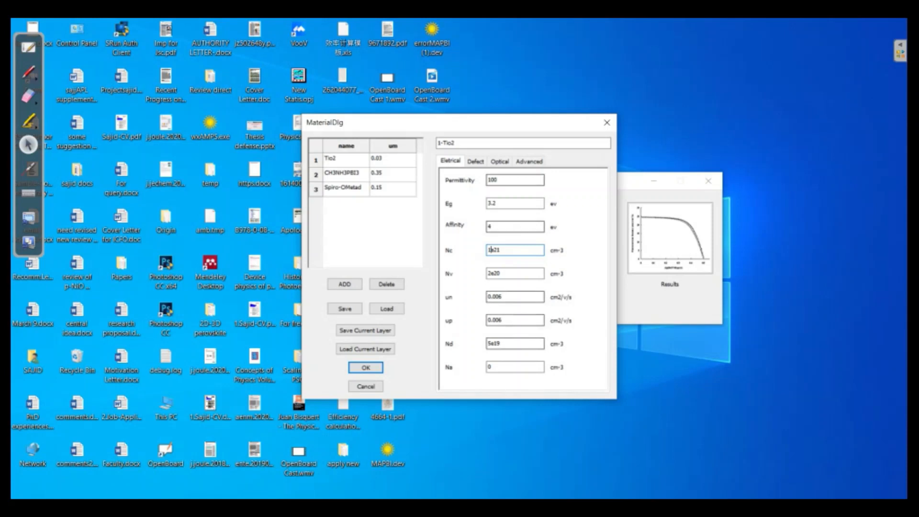
left_click(475, 161)
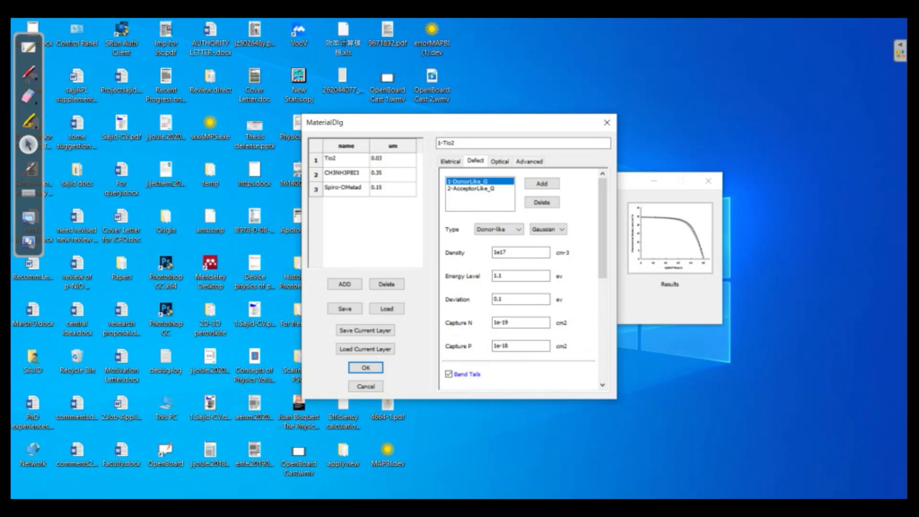
- Review Tio2 donor (1e17) and acceptor defects, then show CH3NH3PBI3's defects (density 1e14)
left_click(519, 253)
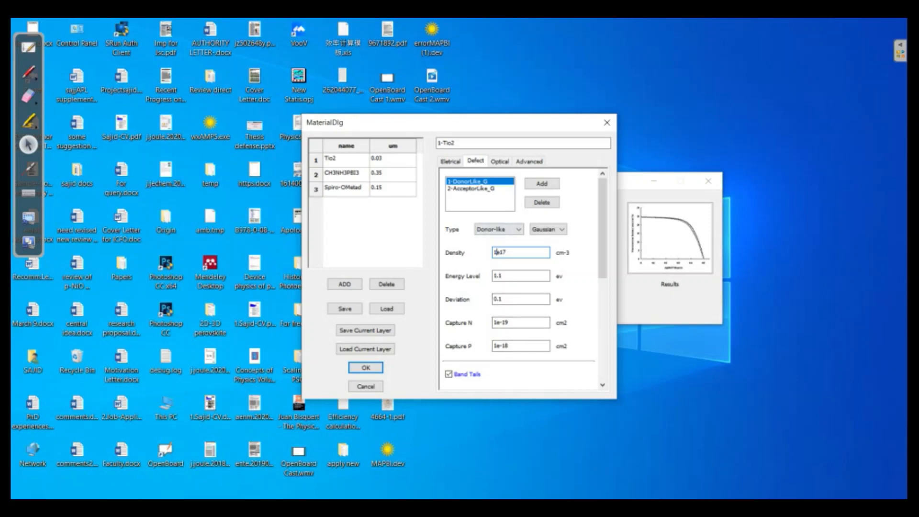
left_click(473, 196)
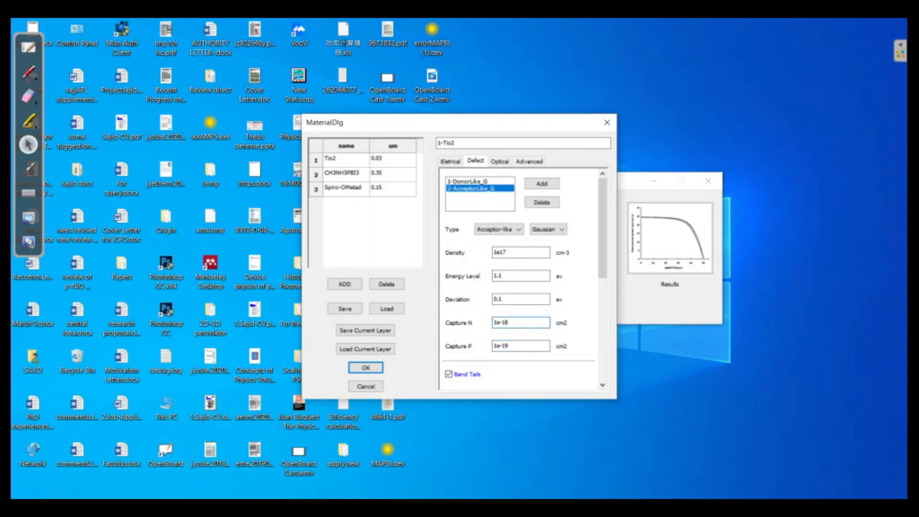
left_click(473, 181)
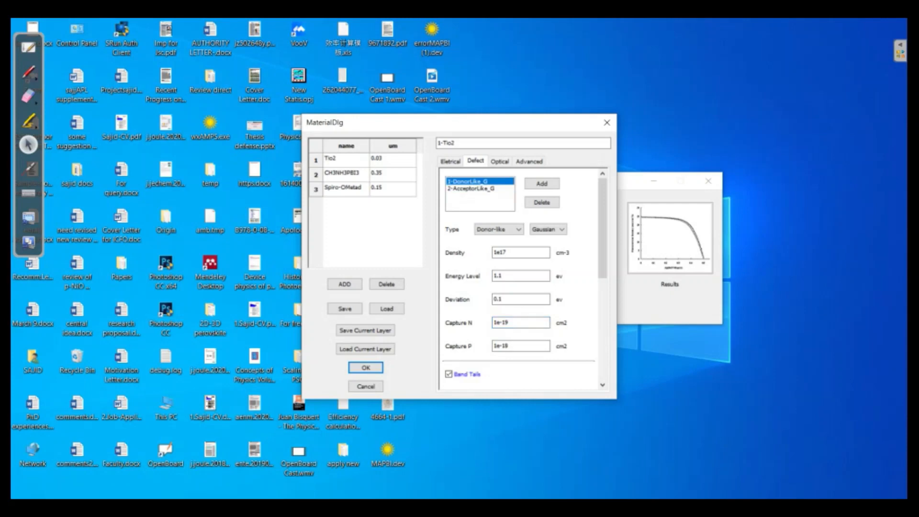
left_click(472, 188)
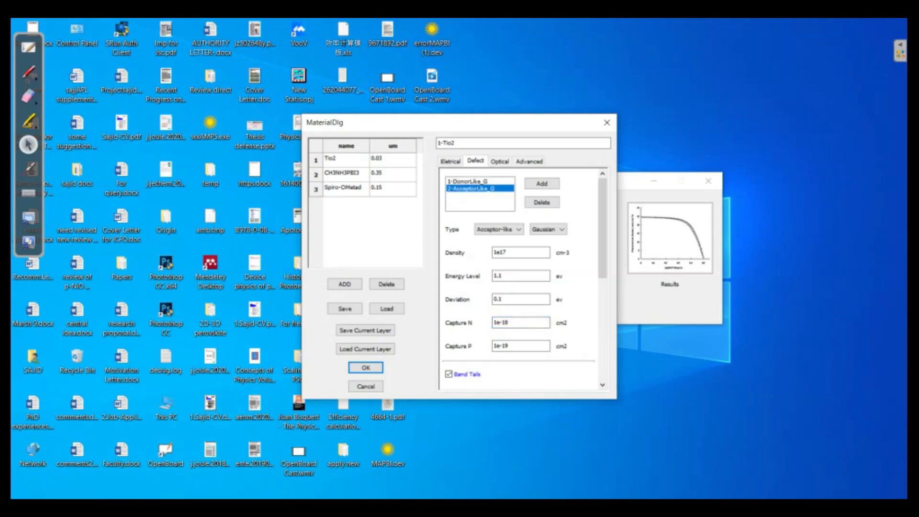
left_click(345, 174)
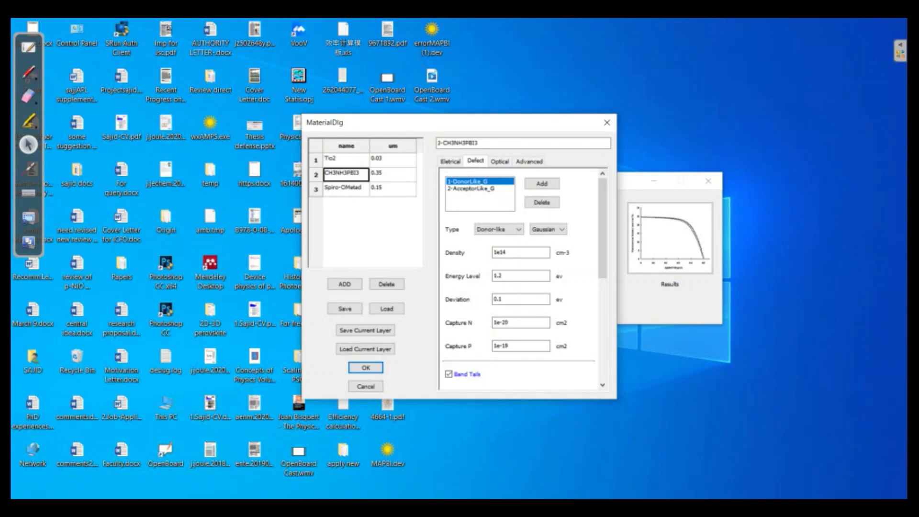
- Check CH3NH3PBI3 electrical and defect values and Spiro-OMetad, then show advanced grid settings
left_click(454, 160)
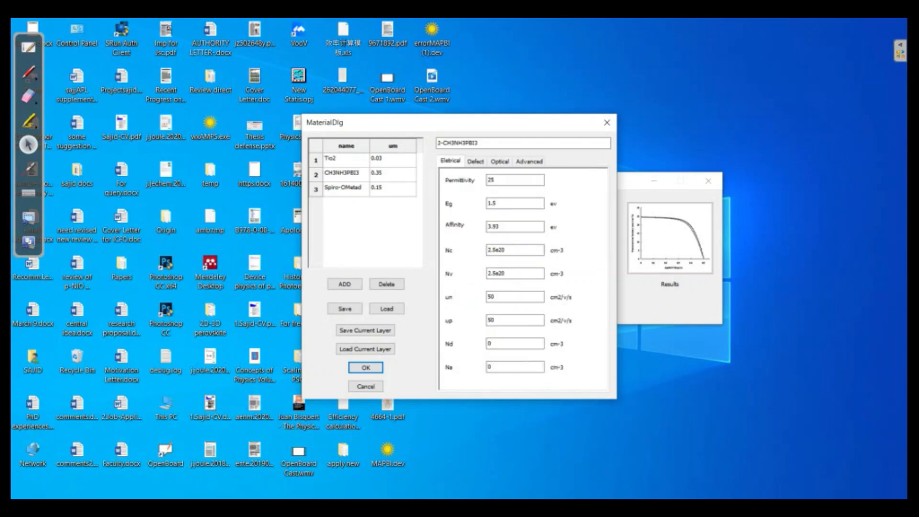
left_click(475, 161)
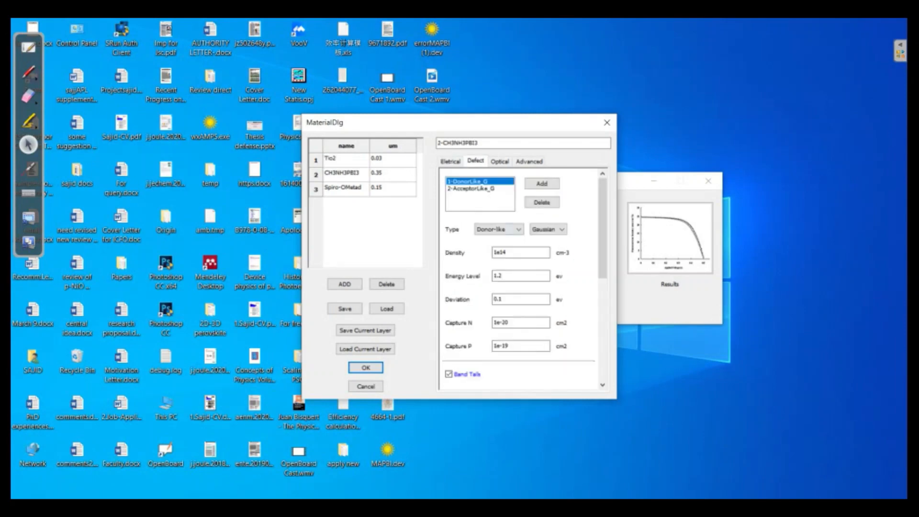
left_click(521, 252)
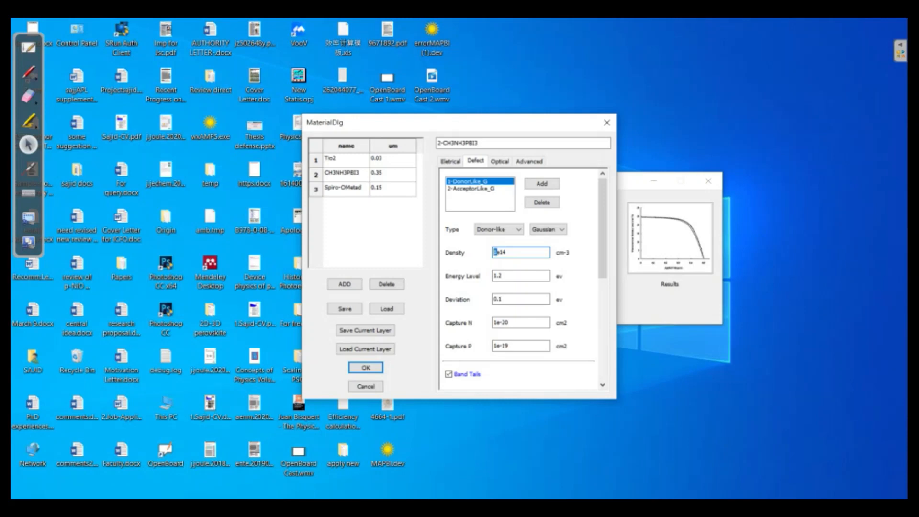
left_click(345, 188)
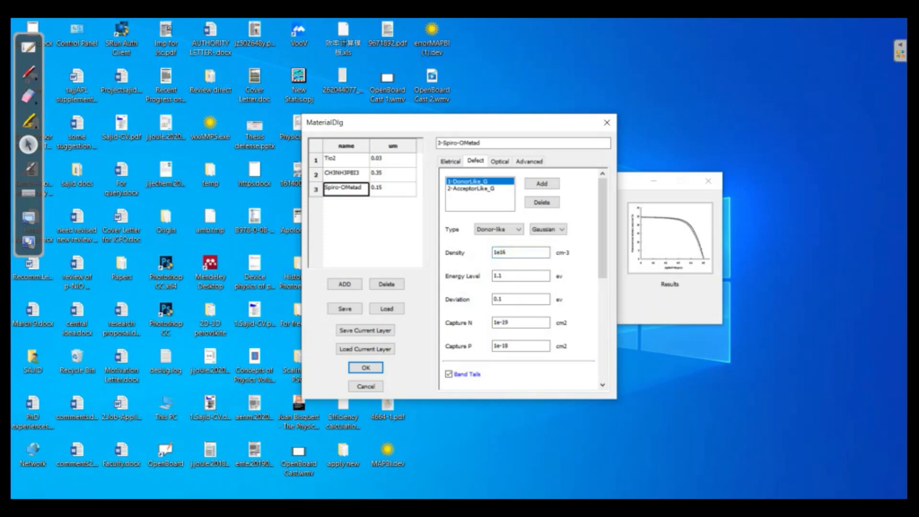
left_click(345, 173)
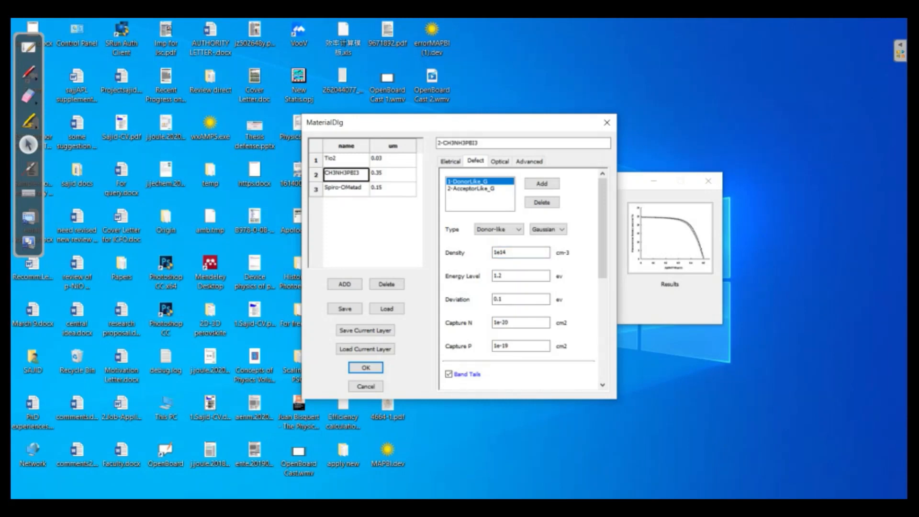
left_click(475, 201)
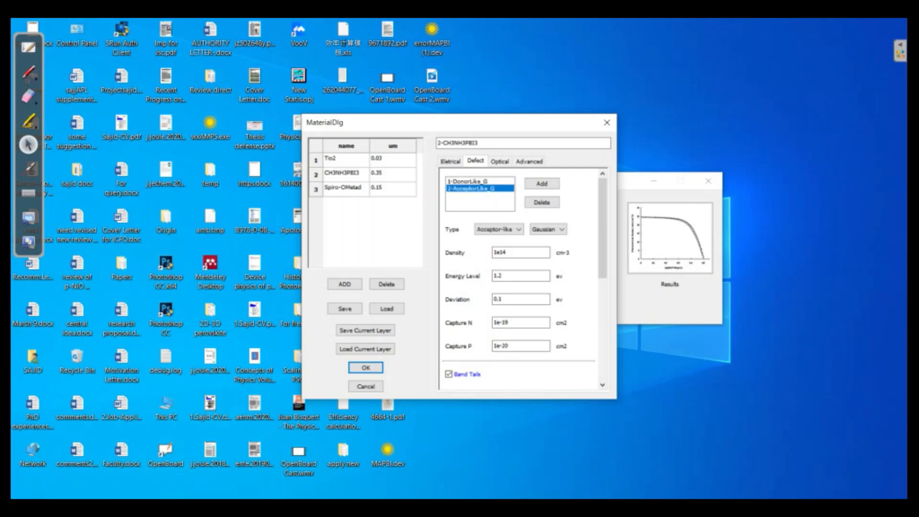
left_click(529, 160)
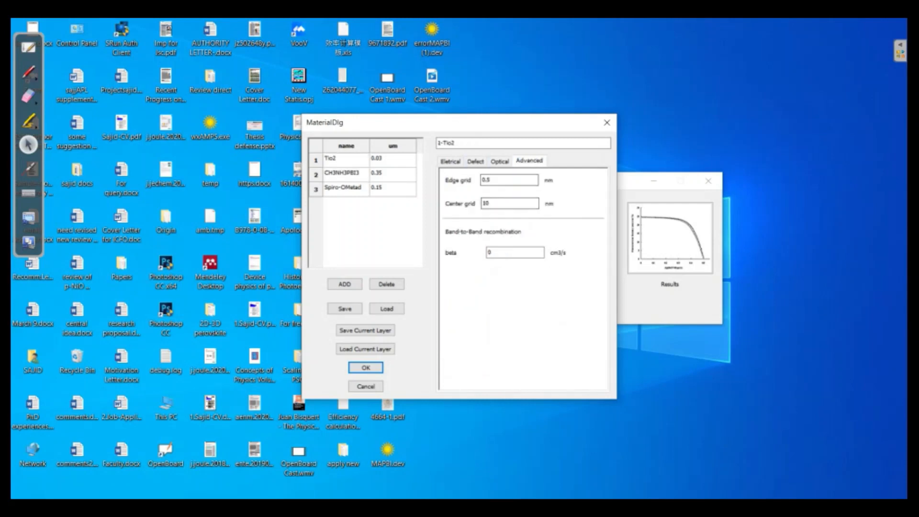
- Set the Spiro-OMetad layer's center grid to 20 nm and apply the layer settings
left_click(509, 203)
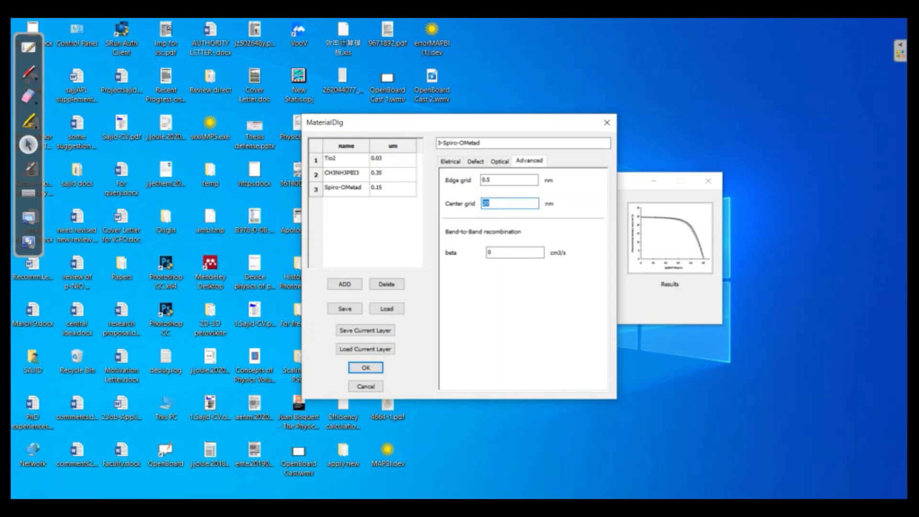
type("20")
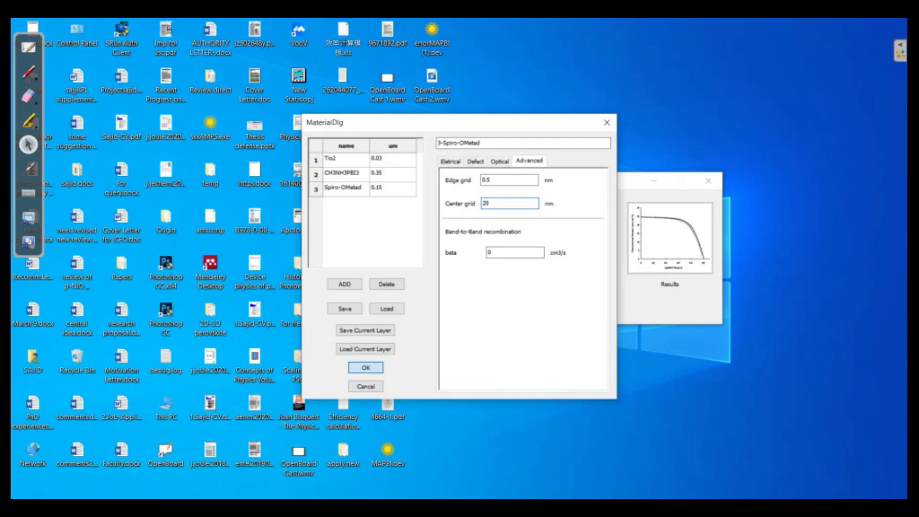
left_click(365, 368)
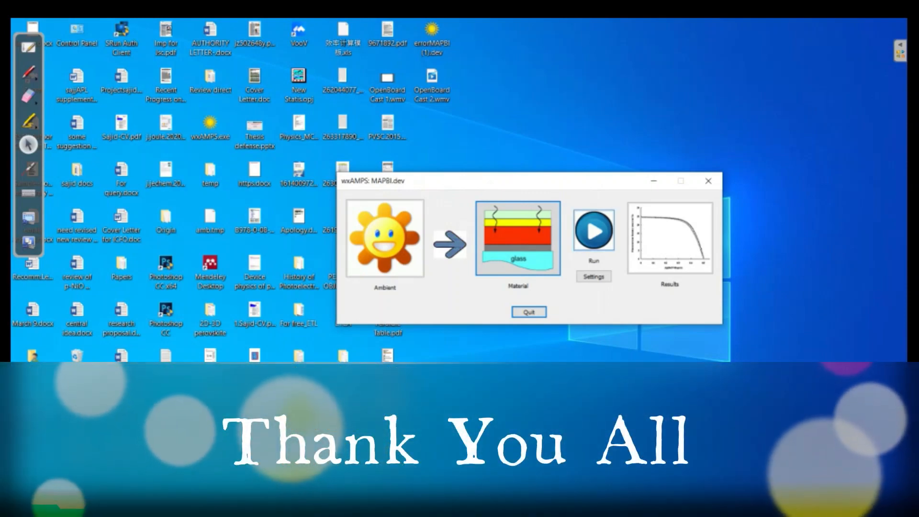
- Run the MAPBI.dev calculation and confirm to start the simulation
left_click(593, 231)
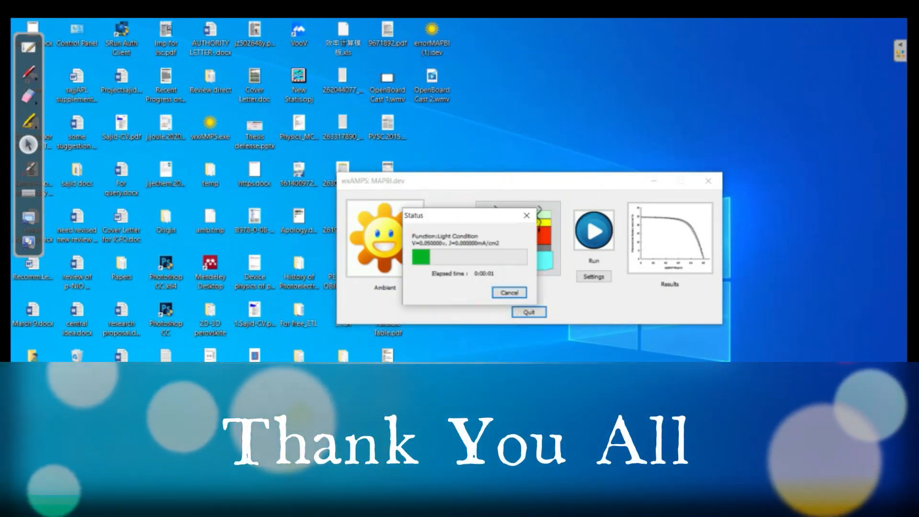
left_click(509, 292)
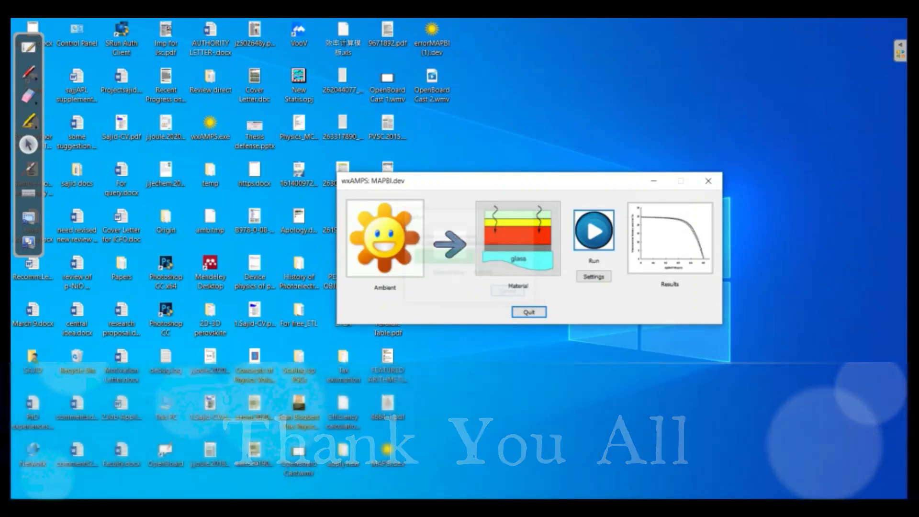